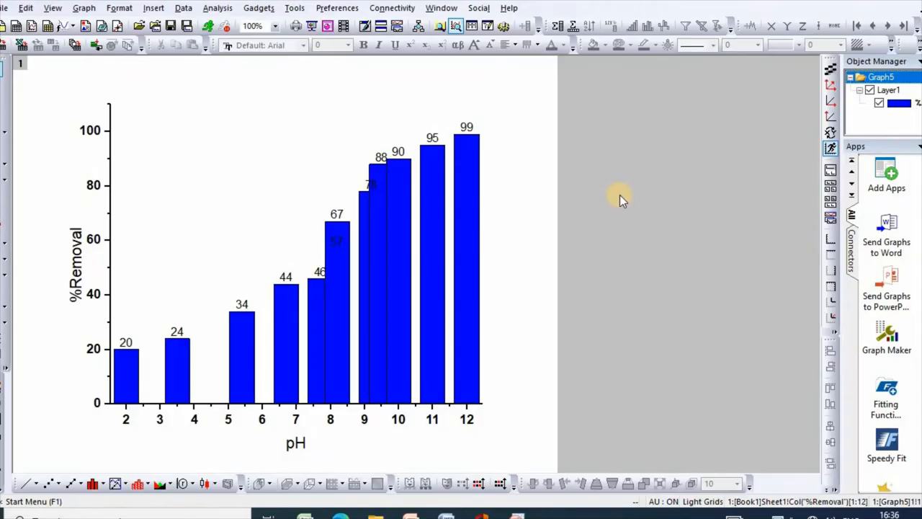
mouse_move(526, 229)
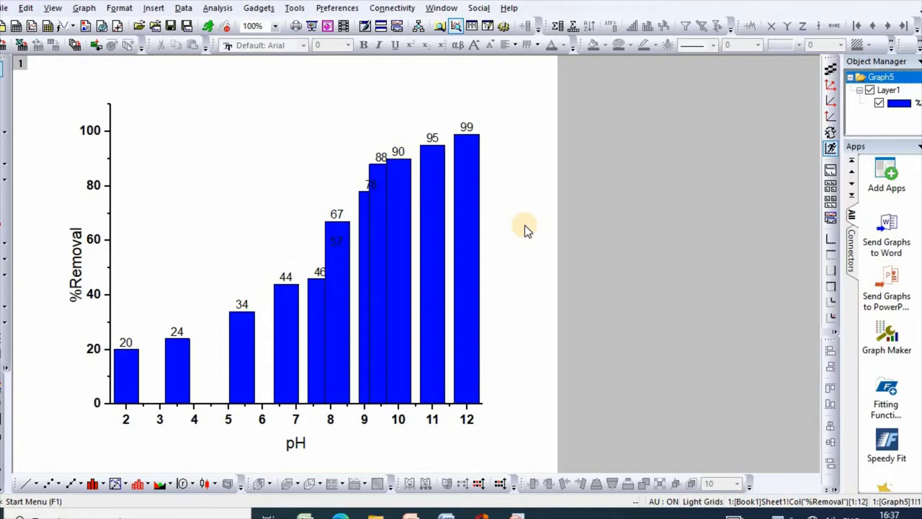
mouse_move(99, 452)
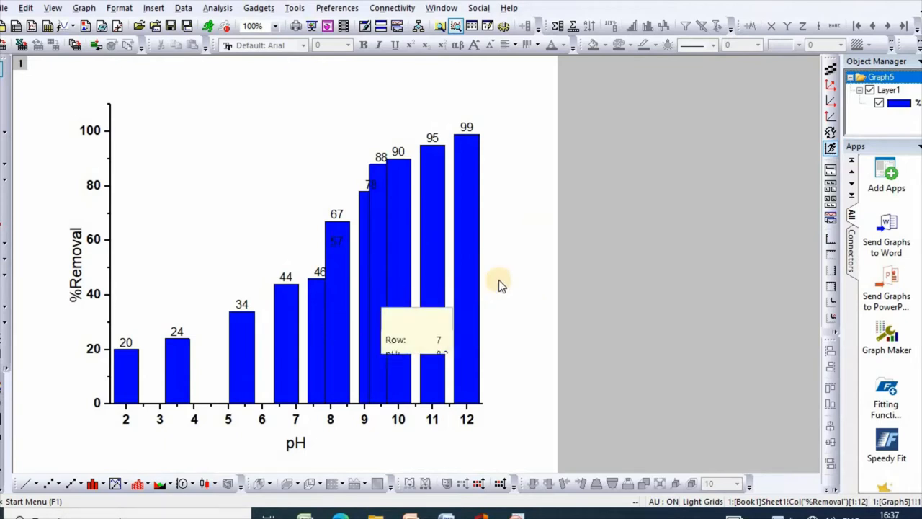
mouse_move(401, 256)
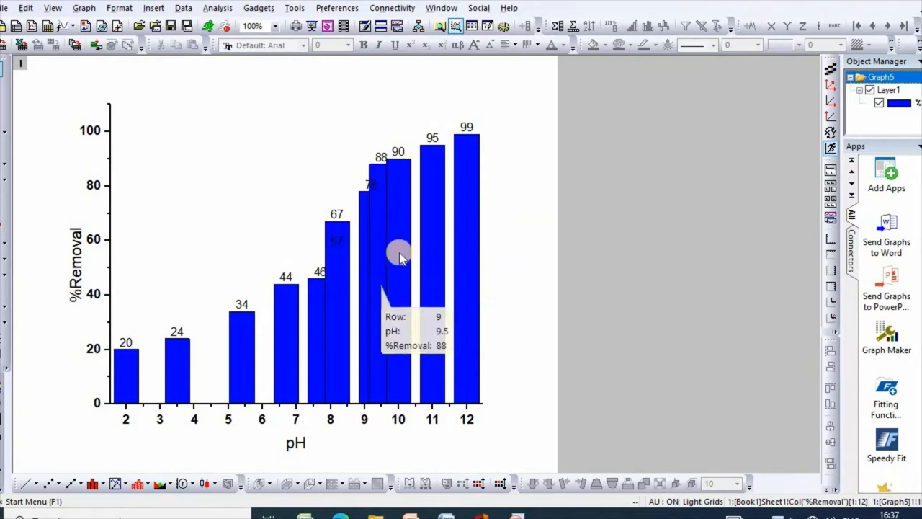
- Choose a larger Gap Between Bars value in Plot Details so the blue bars narrow
right_click(400, 256)
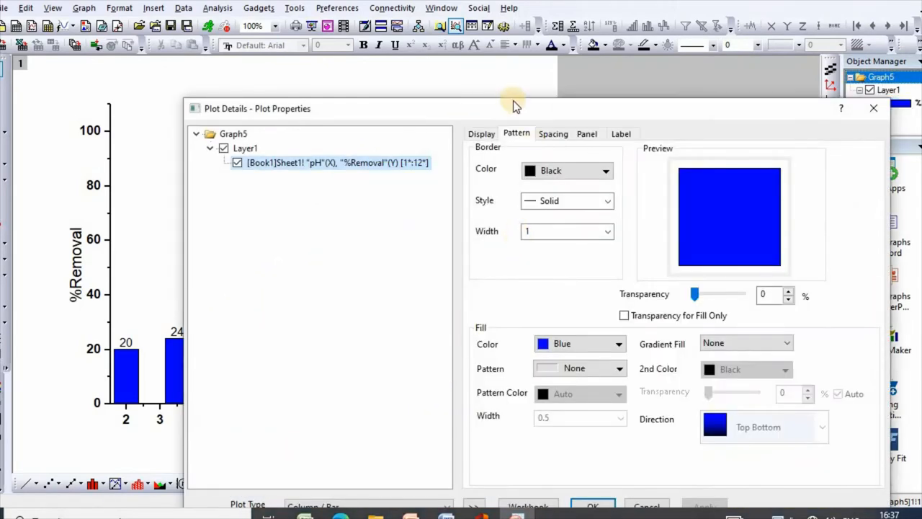
mouse_move(503, 147)
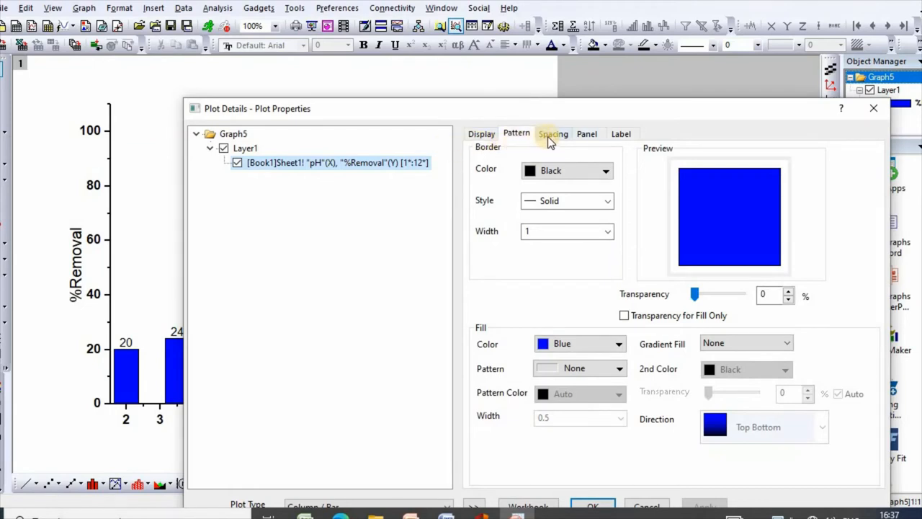
click(553, 133)
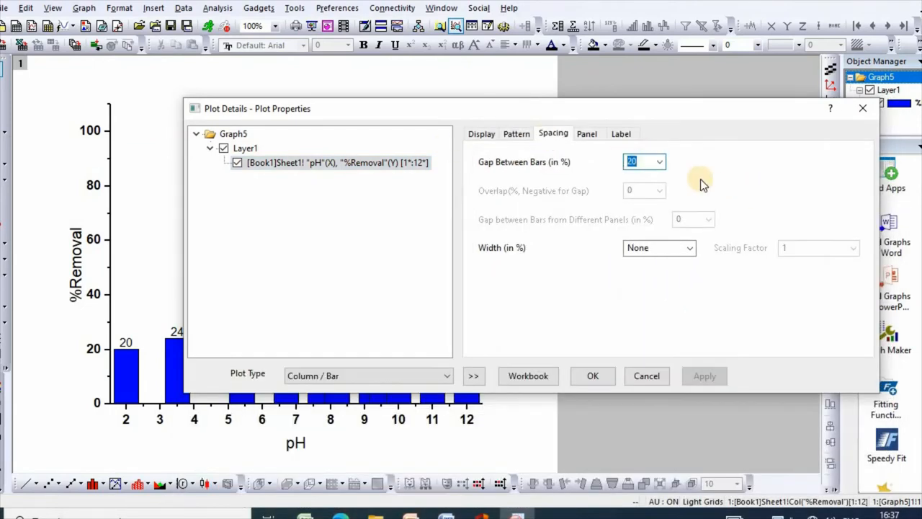
mouse_move(658, 162)
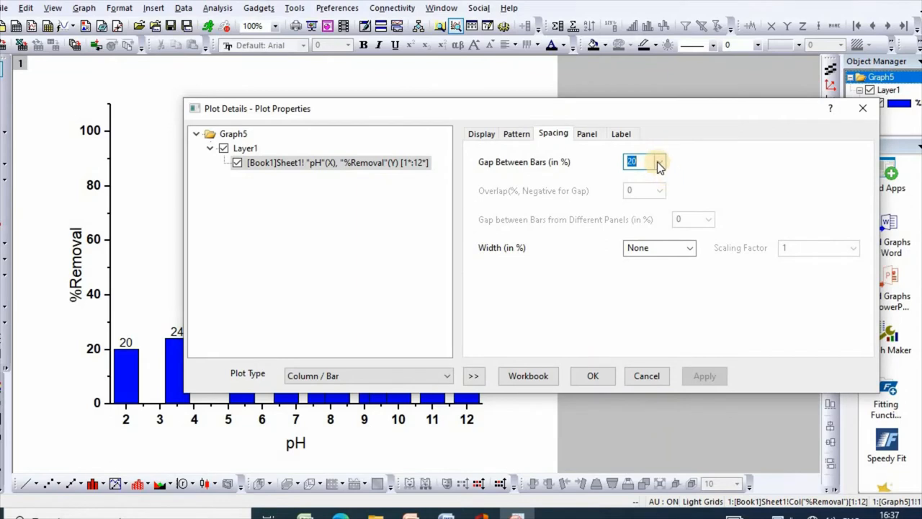
click(656, 161)
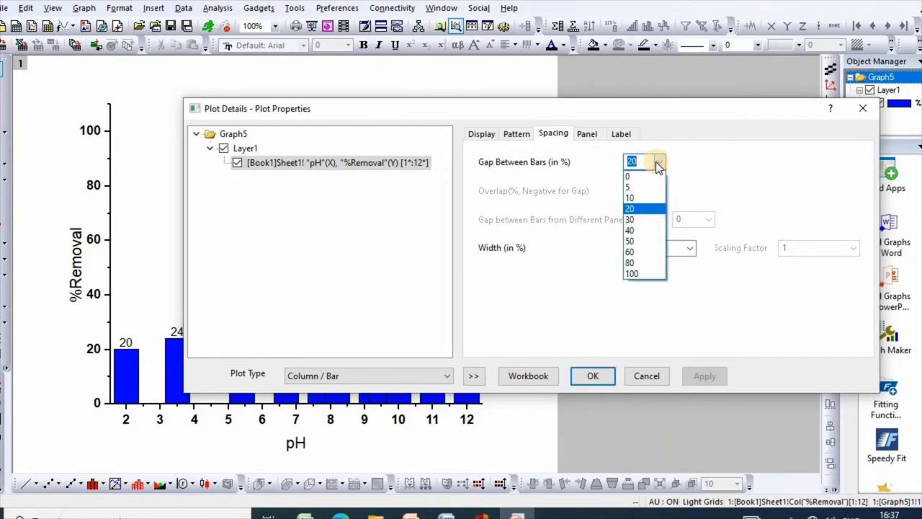
mouse_move(639, 250)
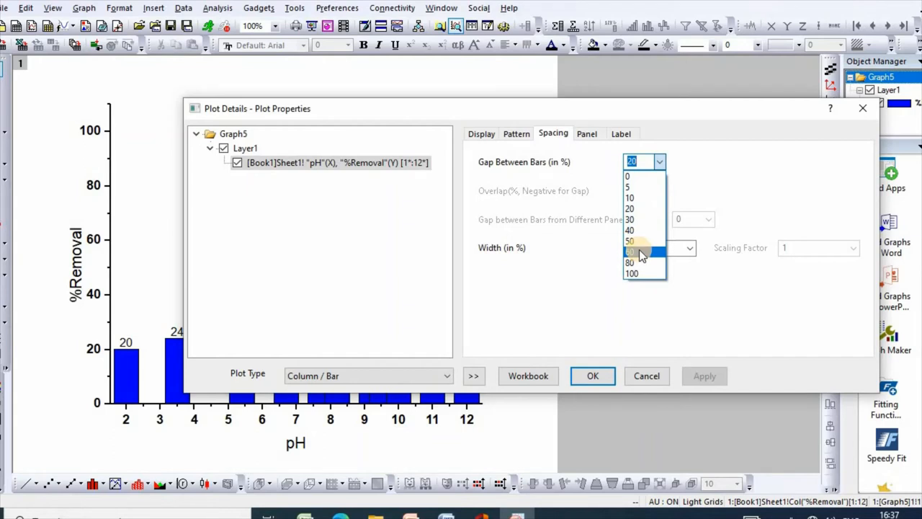
click(630, 251)
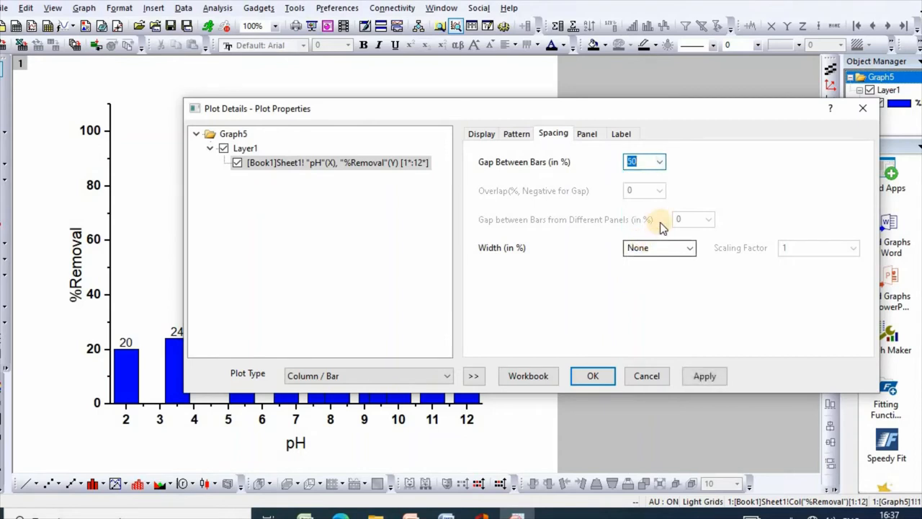
click(593, 375)
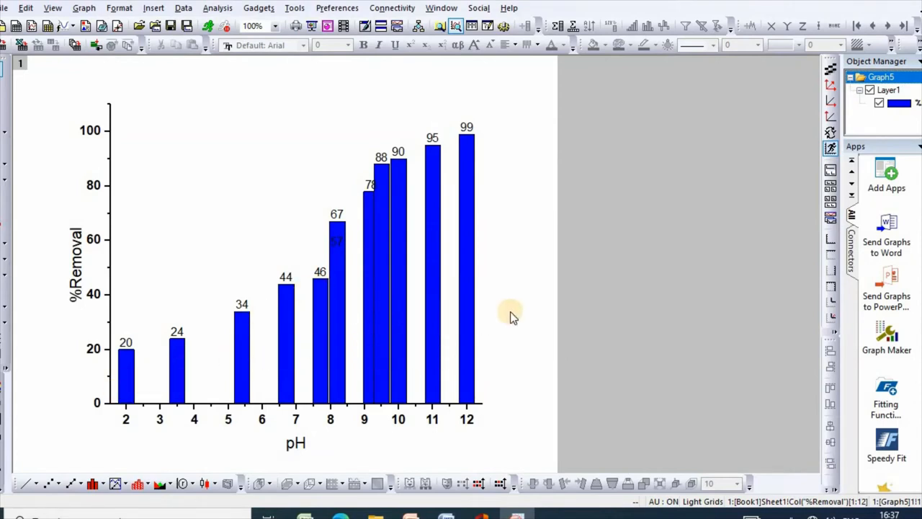
- Reduce Gap Between Bars to near 0% in Plot Details so the bars almost touch
right_click(430, 296)
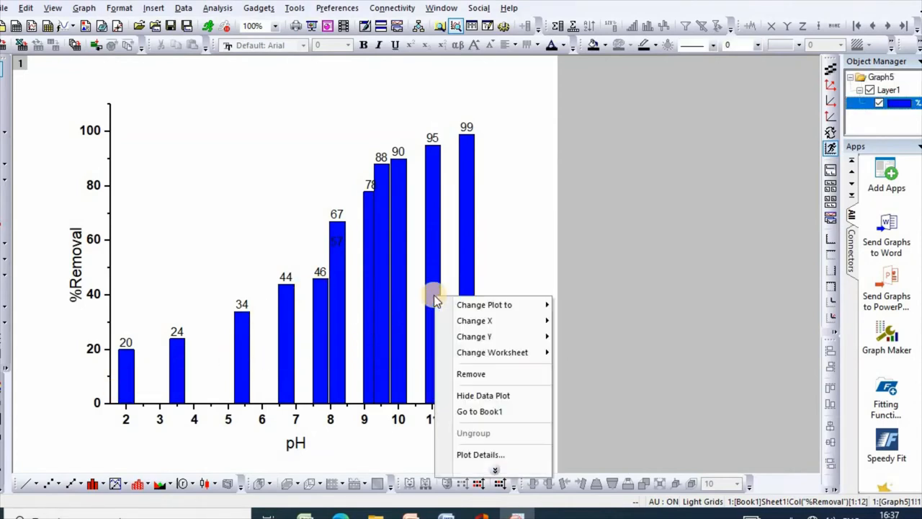
mouse_move(481, 453)
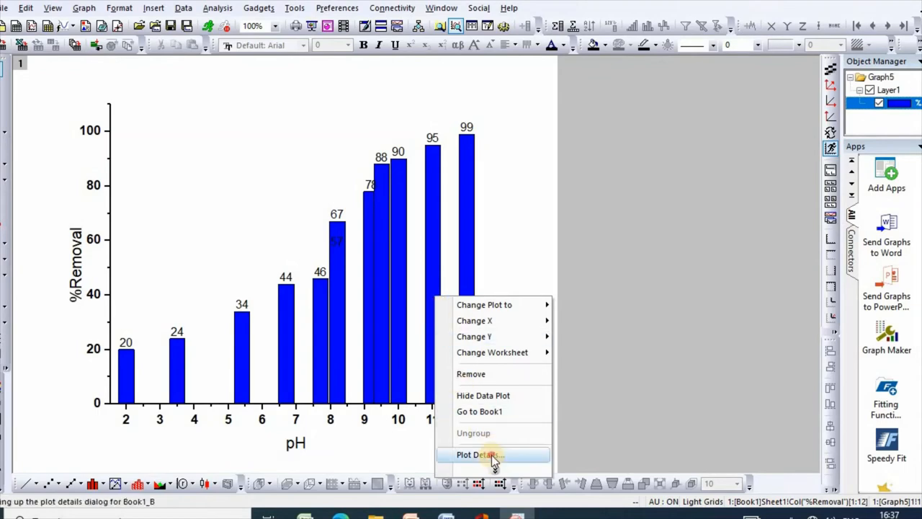
click(488, 453)
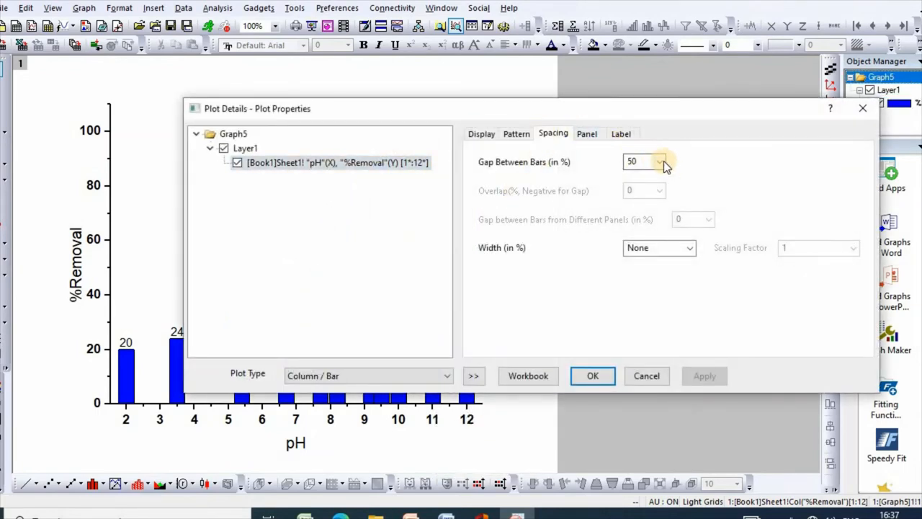
click(662, 161)
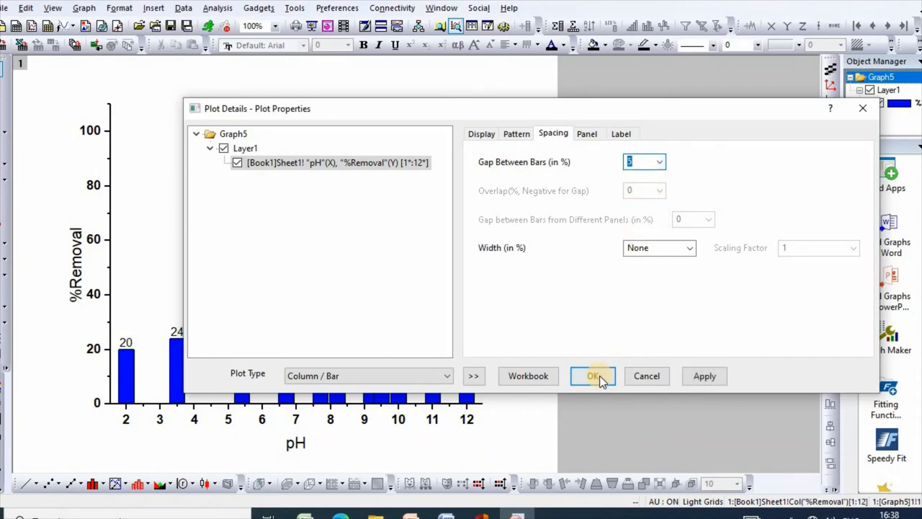
click(593, 375)
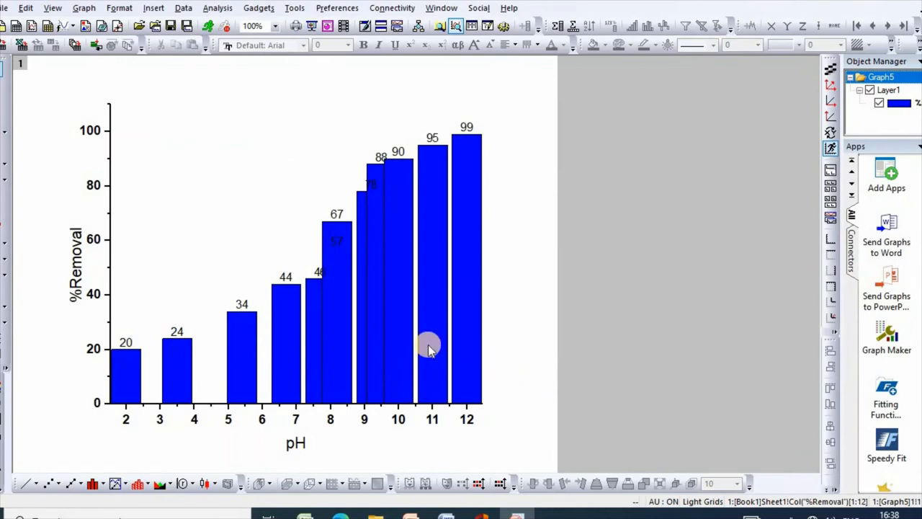